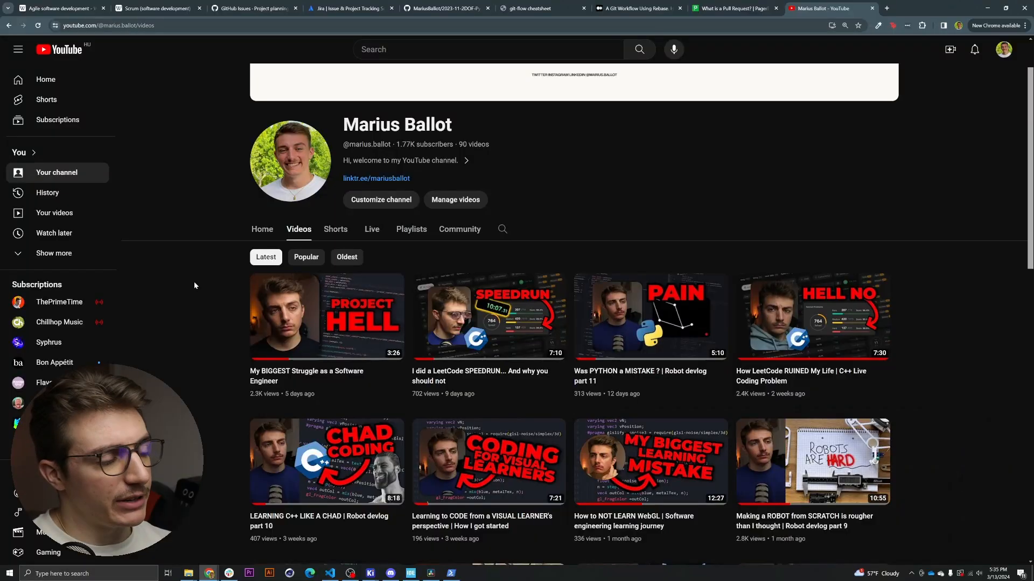
# Step: Play the 'My BIGGEST Struggle as a Software Engineer' video from the channel's Videos list
pyautogui.click(325, 317)
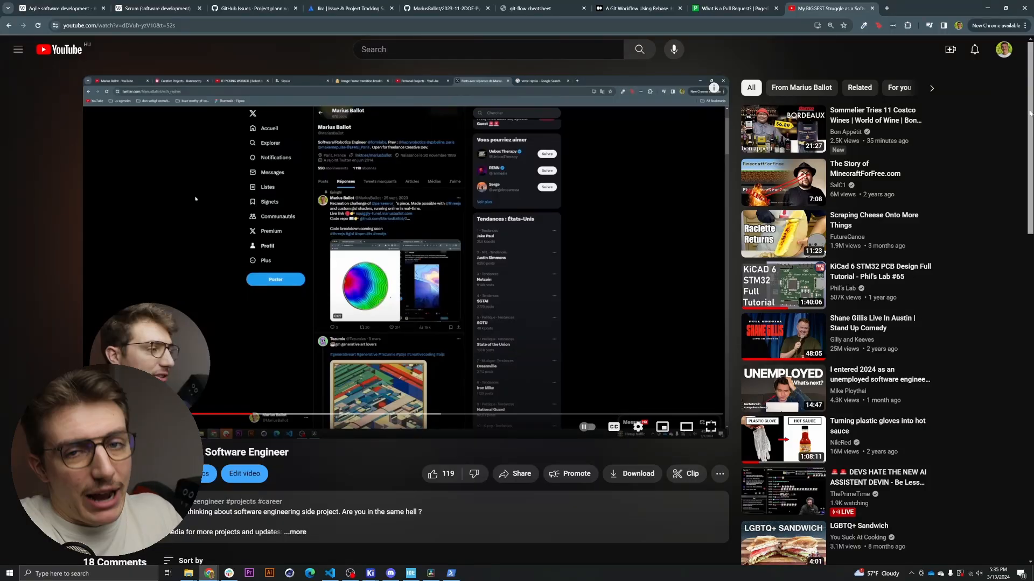
pyautogui.scroll(-3)
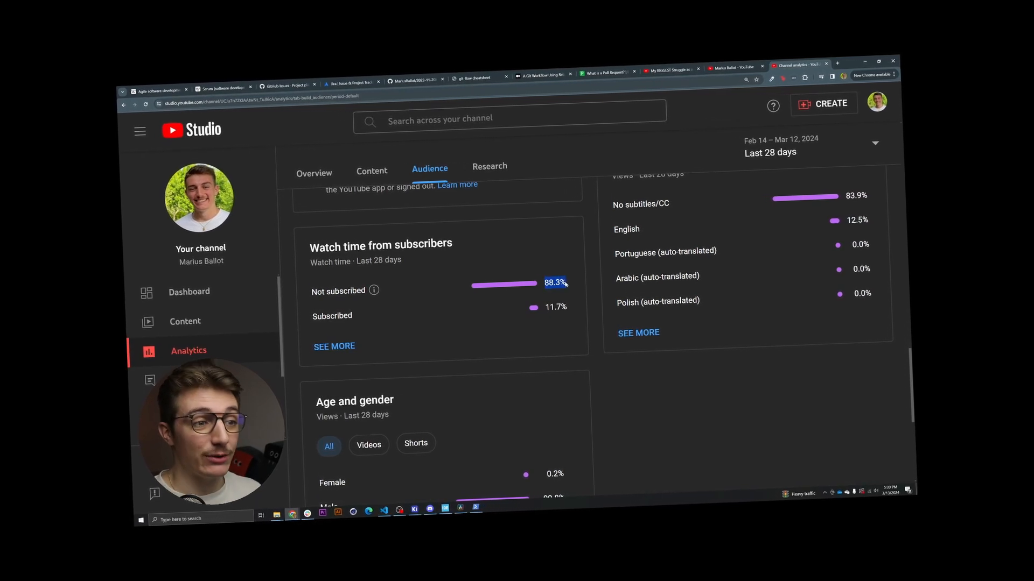
# Step: Switch to the browser tab with Wikipedia's Agile software development article
pyautogui.click(53, 7)
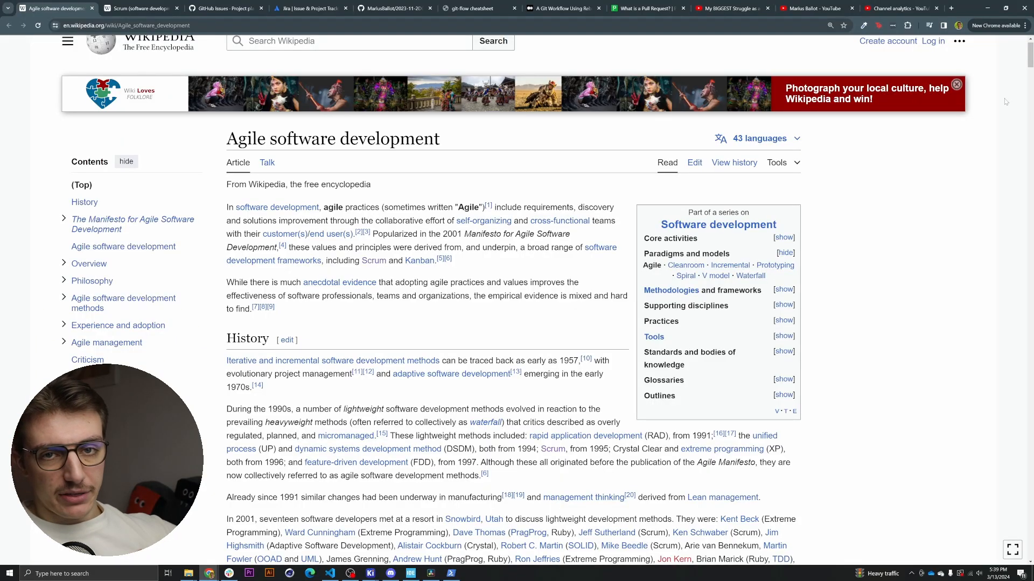
pyautogui.scroll(-3)
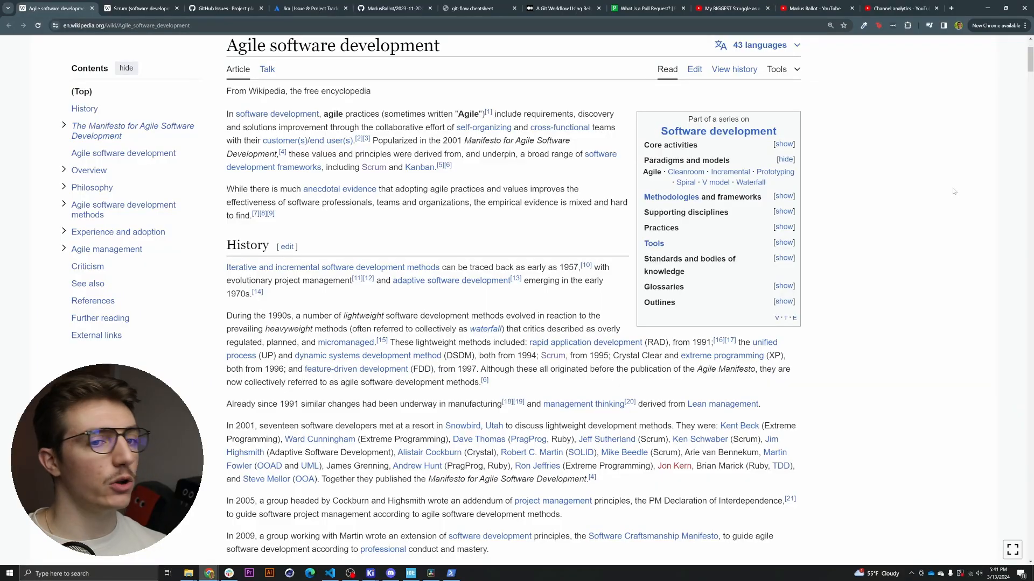
pyautogui.scroll(3)
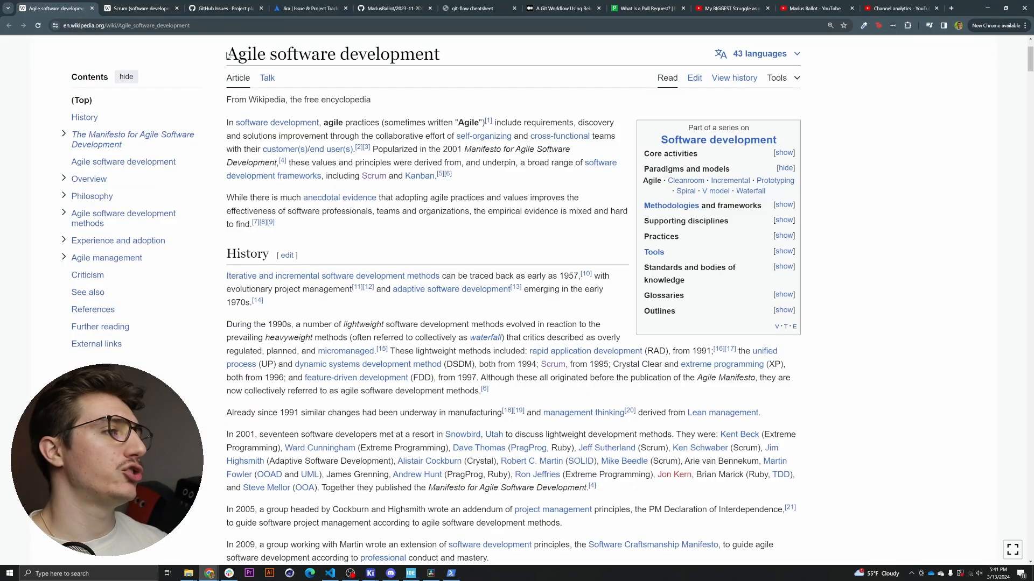
pyautogui.scroll(-3)
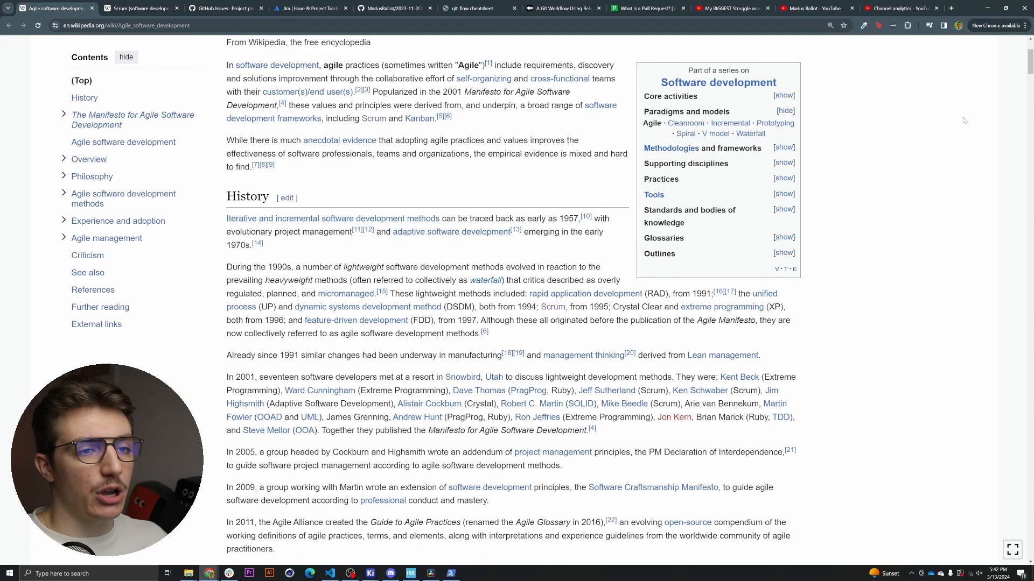
pyautogui.scroll(3)
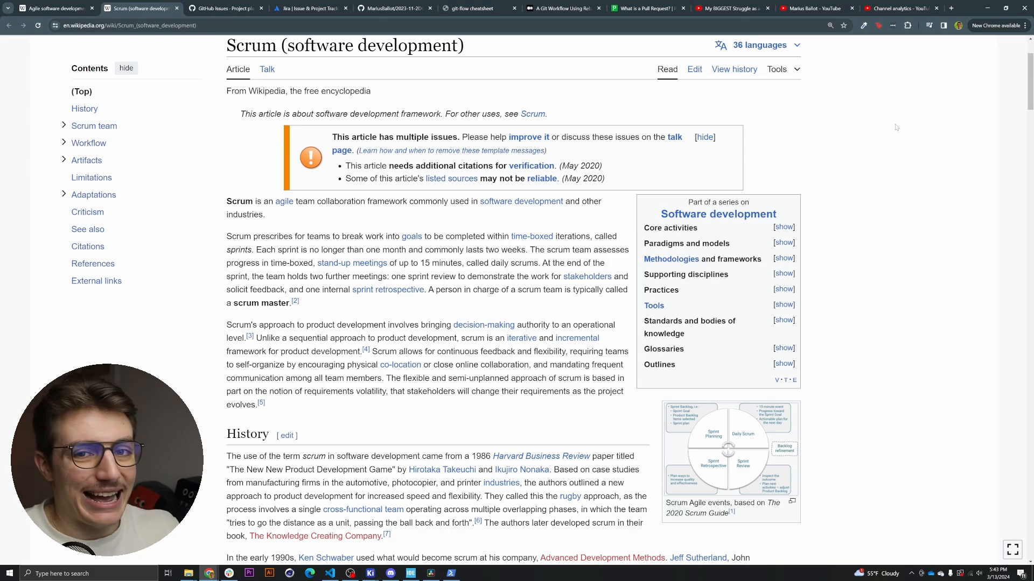
# Step: Switch to the browser tab holding Wikipedia's Scrum (software development) article
pyautogui.click(224, 8)
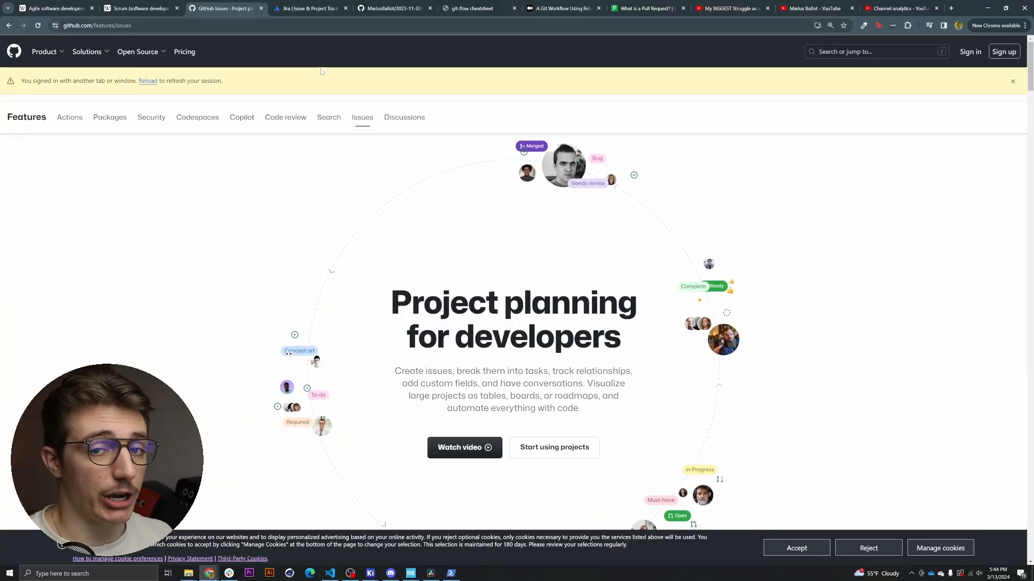
pyautogui.moveTo(310, 7)
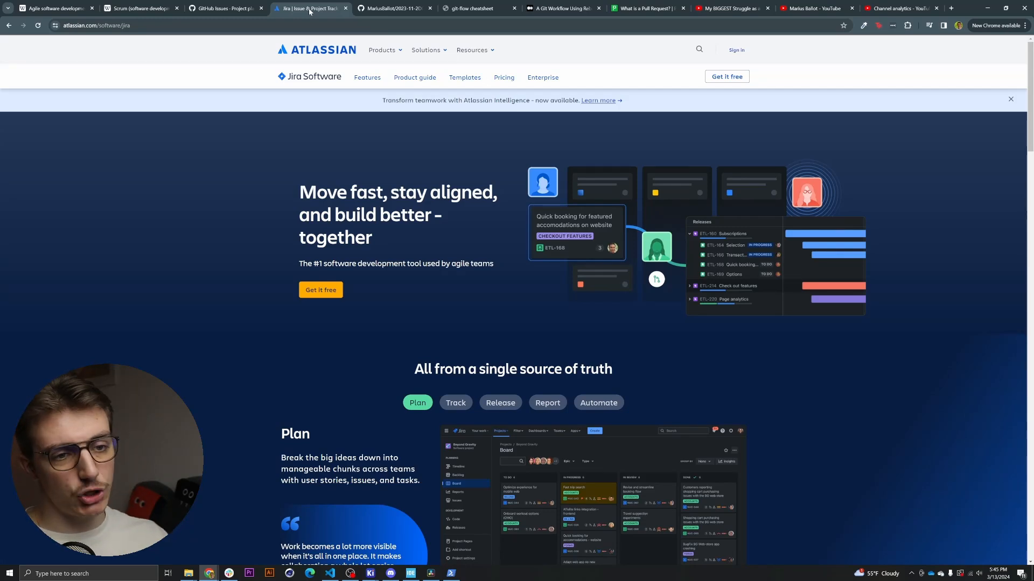
pyautogui.moveTo(195, 193)
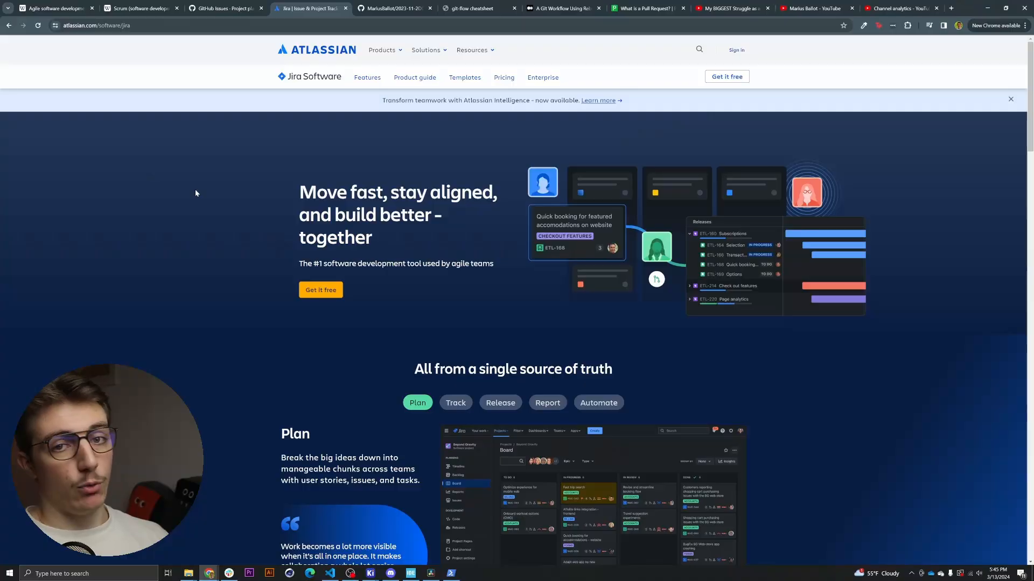
pyautogui.click(329, 572)
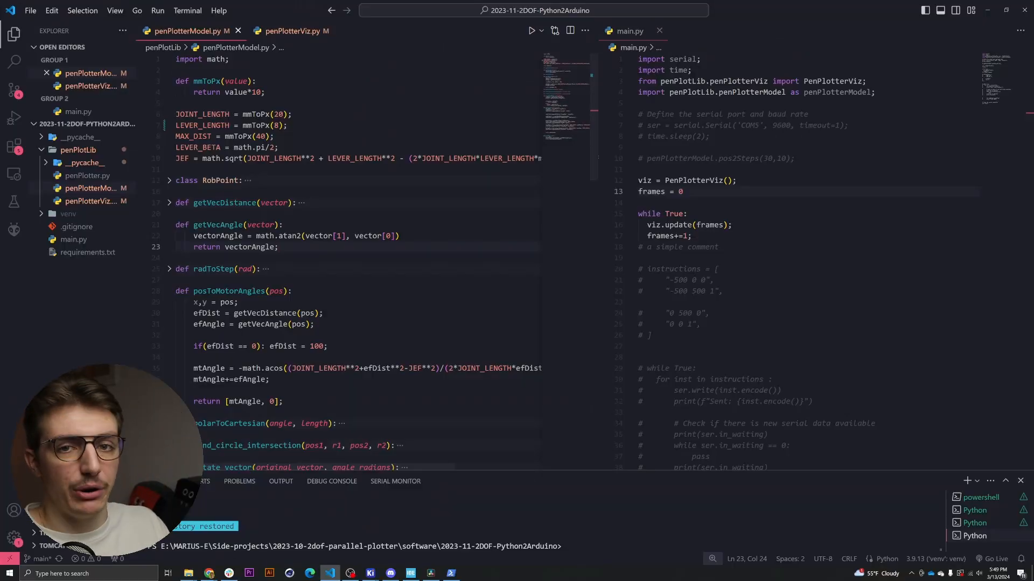
pyautogui.click(210, 573)
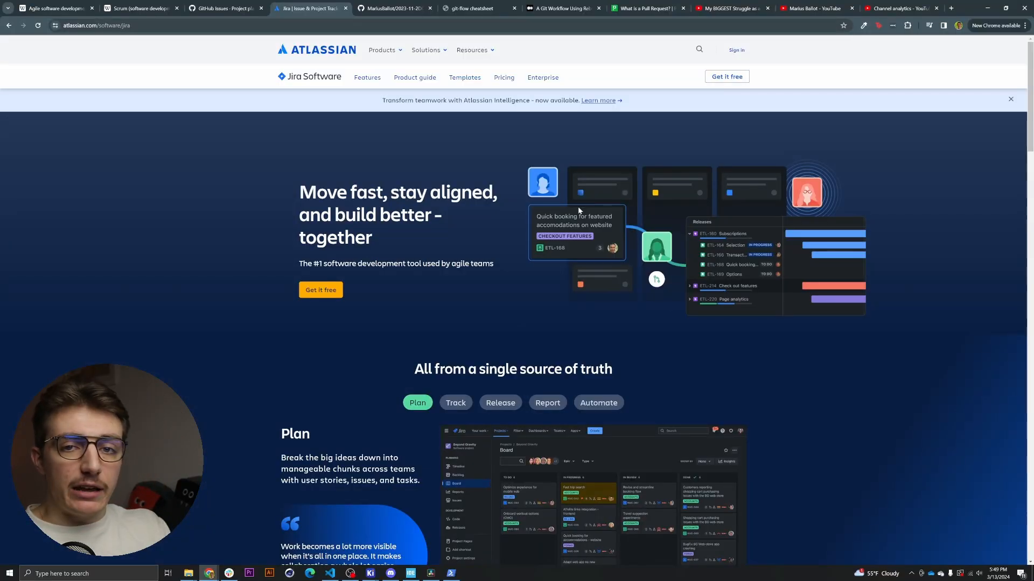
pyautogui.click(393, 8)
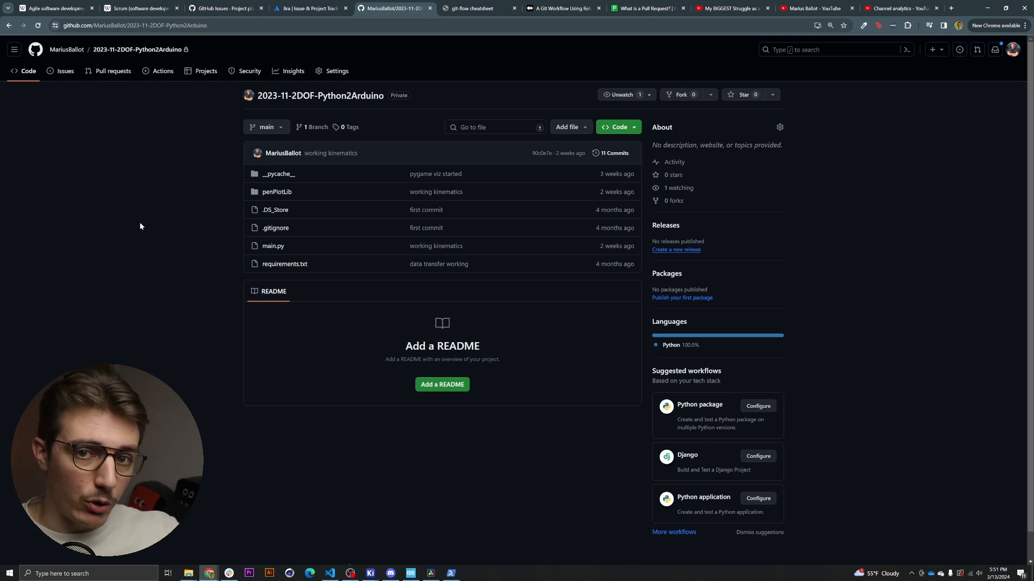
pyautogui.moveTo(161, 196)
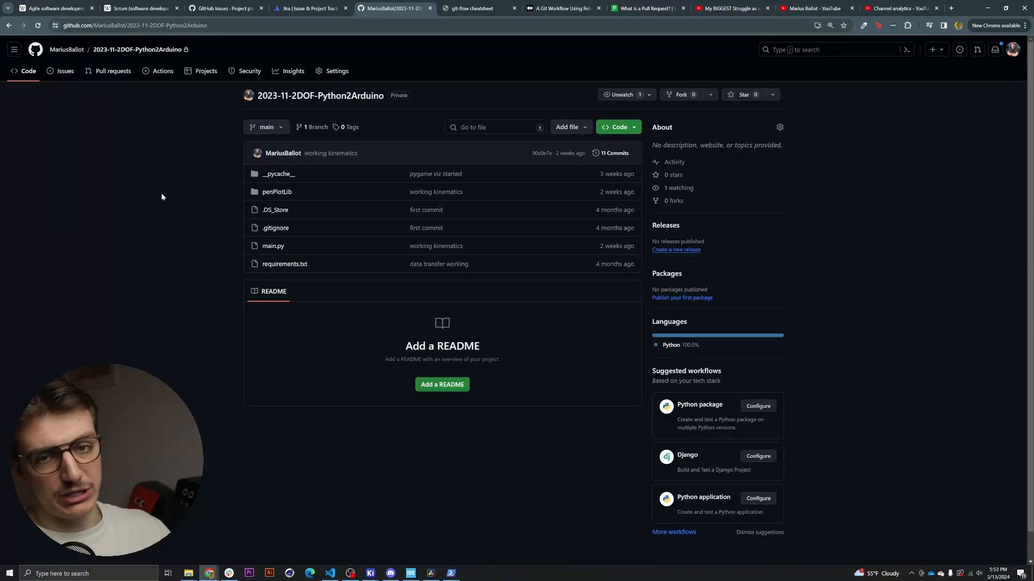
pyautogui.moveTo(217, 181)
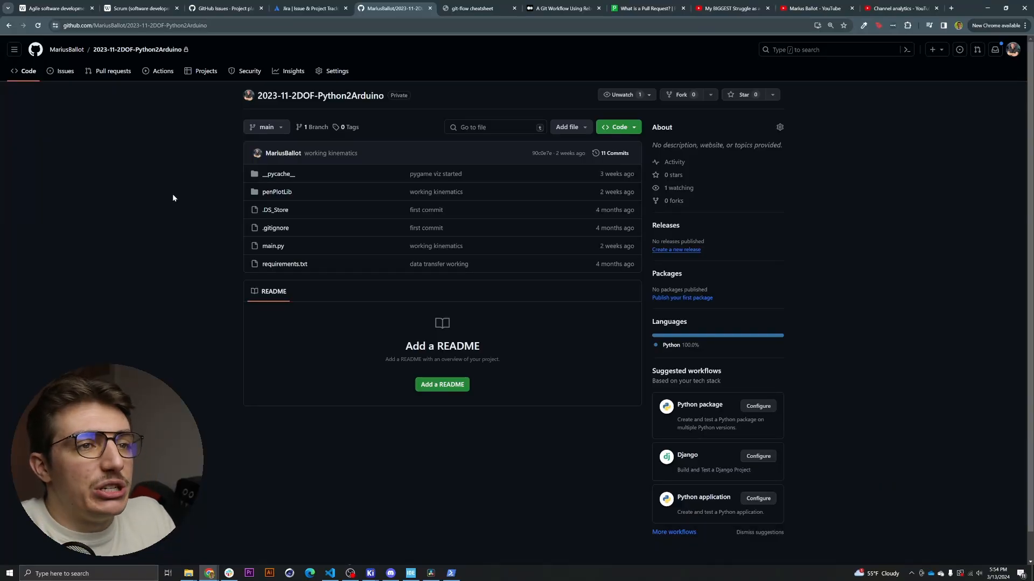
pyautogui.moveTo(177, 217)
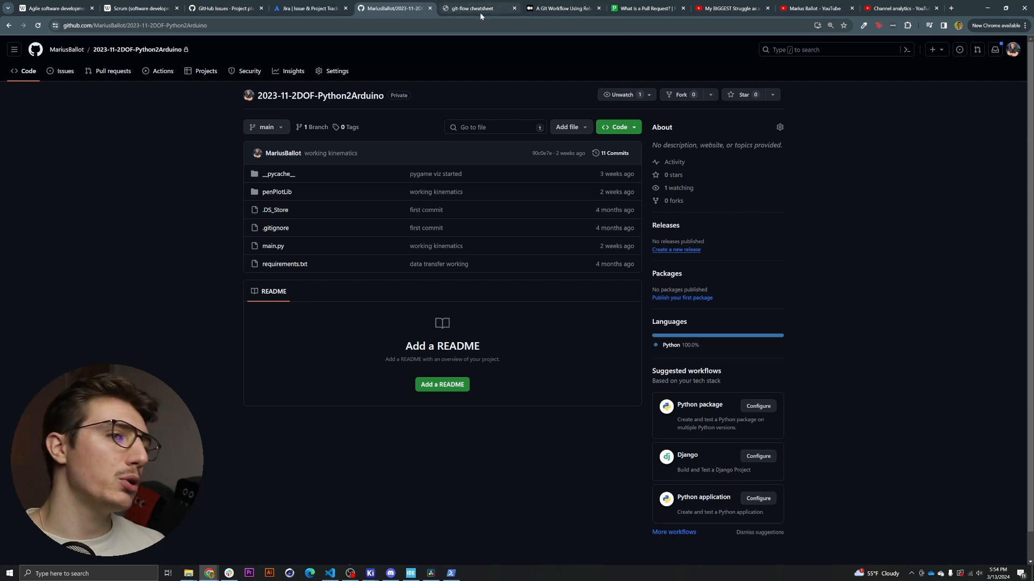
pyautogui.moveTo(476, 8)
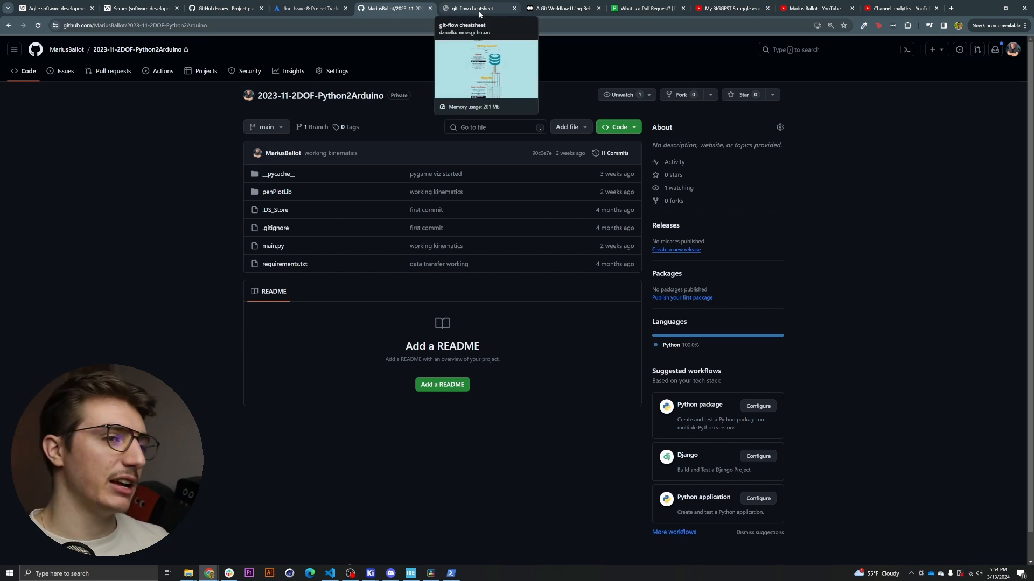
# Step: Glance at the Scrum article and git-flow cheatsheet, then return to the Medium rebase-workflow article
pyautogui.click(139, 7)
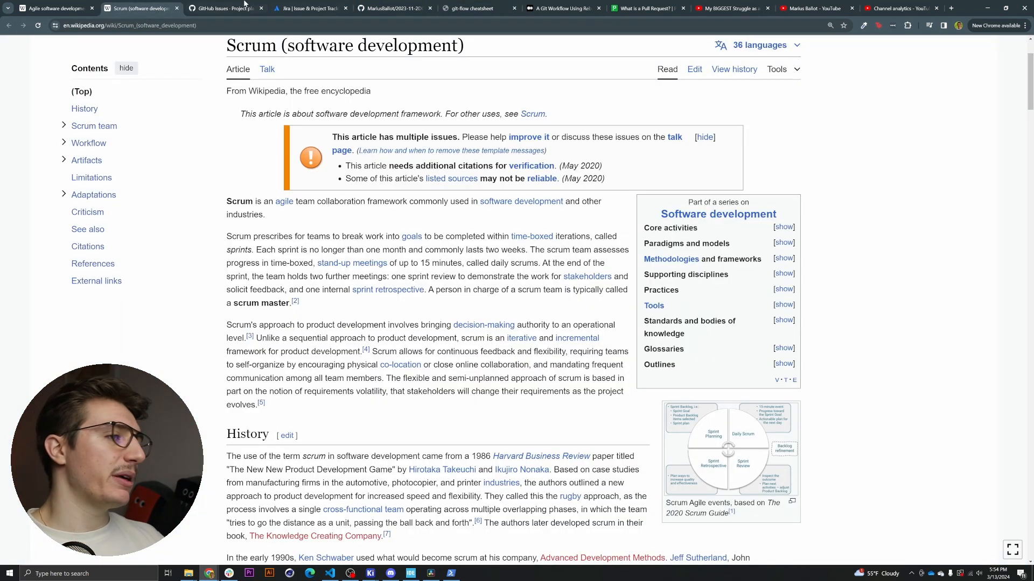
pyautogui.click(562, 7)
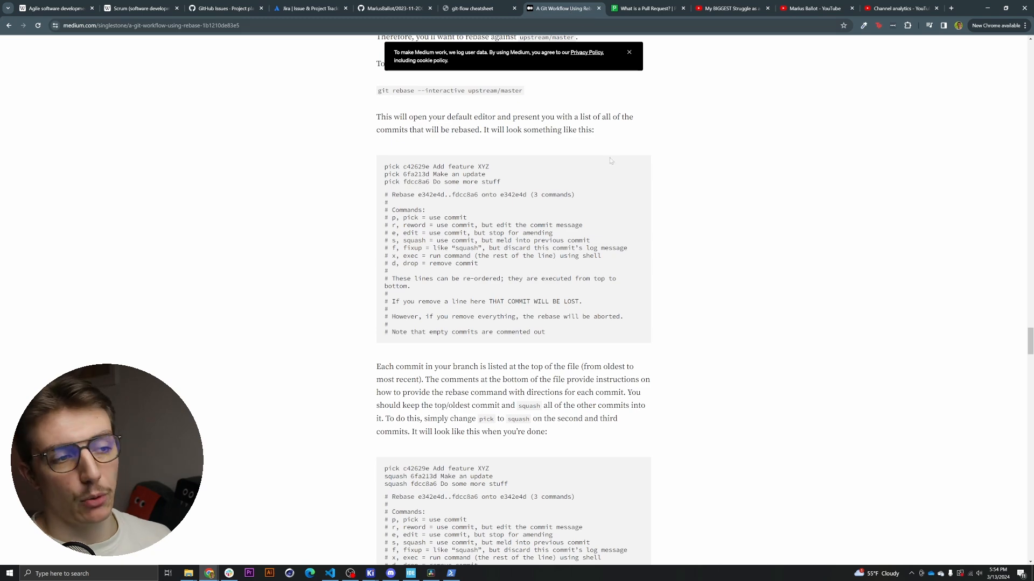
pyautogui.click(475, 7)
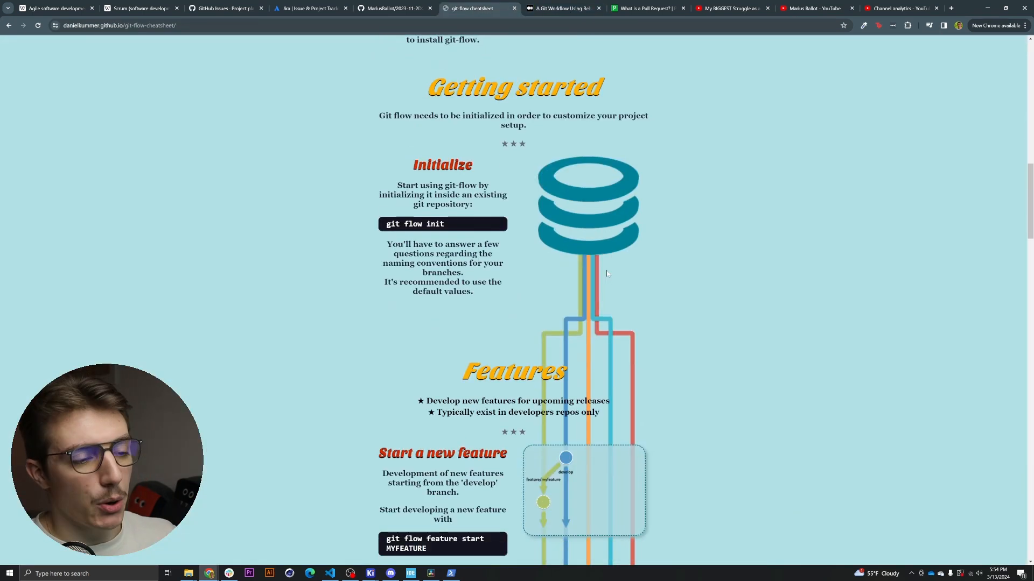
pyautogui.scroll(-3)
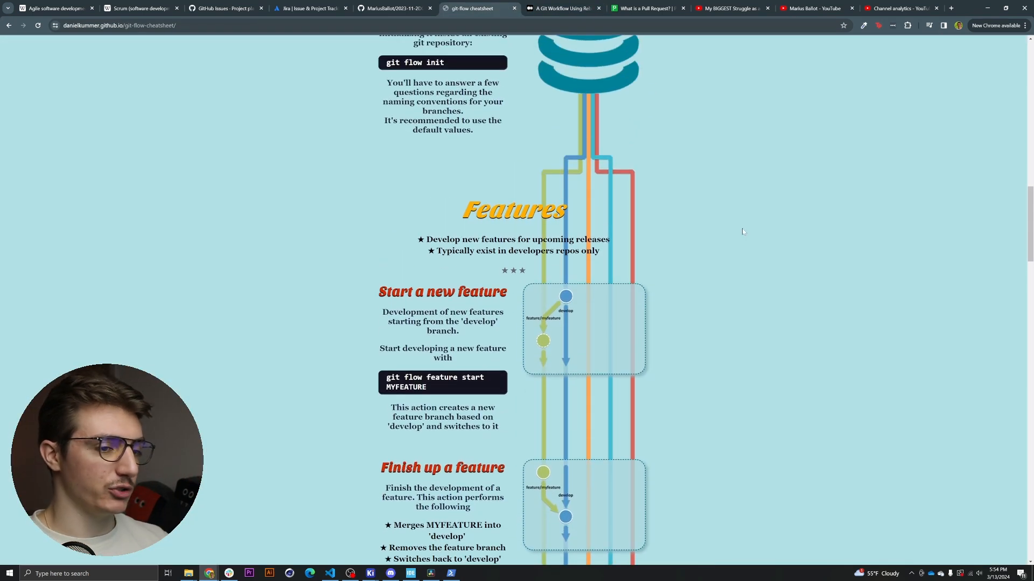
pyautogui.scroll(-3)
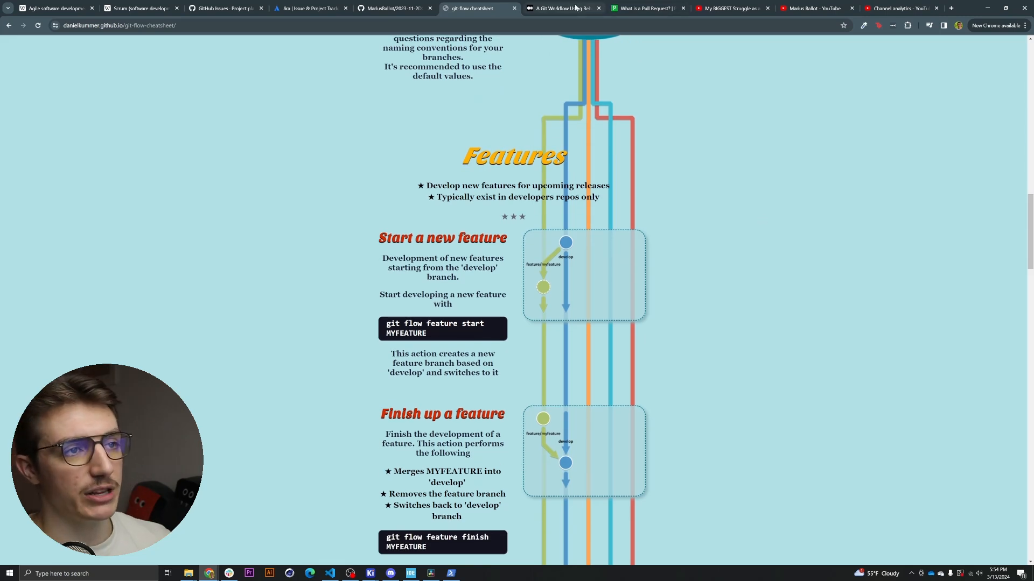
pyautogui.click(560, 8)
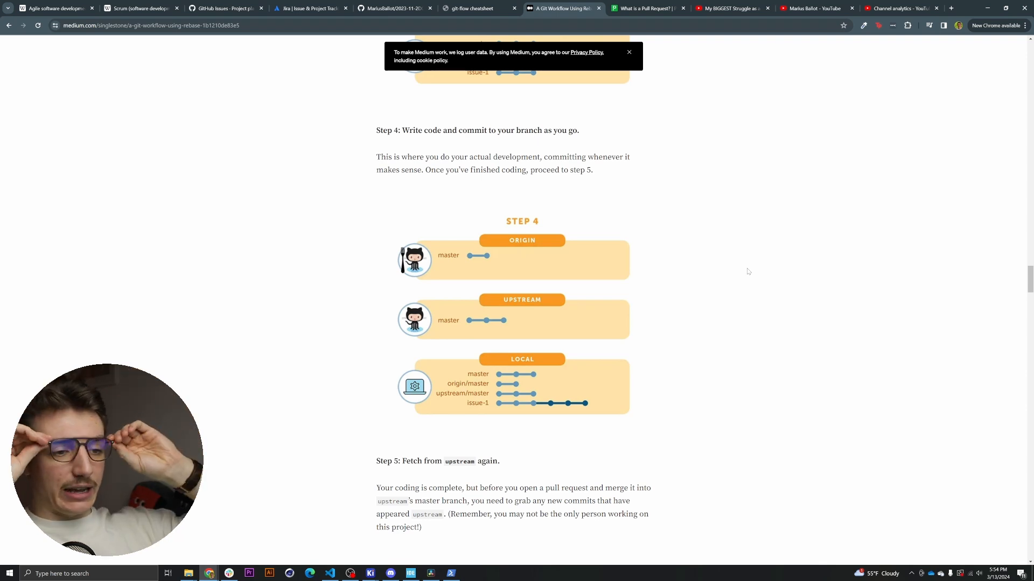
pyautogui.moveTo(725, 316)
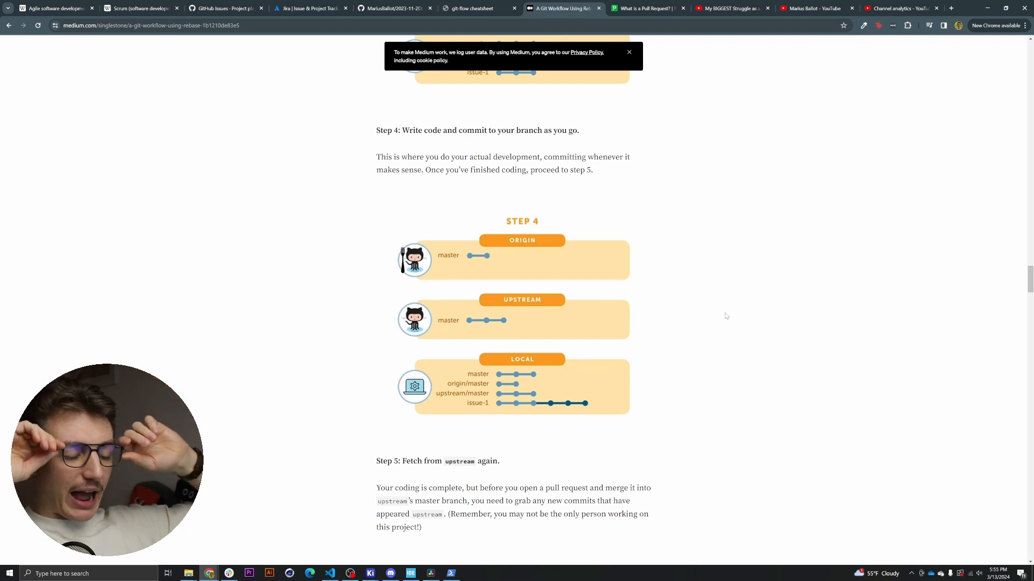
# Step: Pass through the git-flow cheatsheet and GitHub repository to PagerDuty's 'What is a Pull Request?' page
pyautogui.click(475, 8)
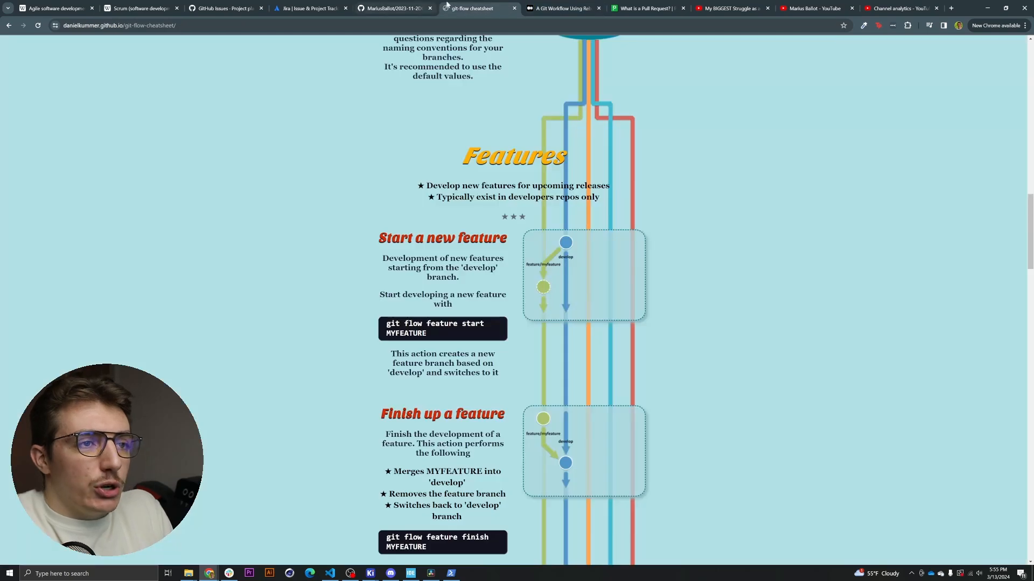
pyautogui.click(389, 8)
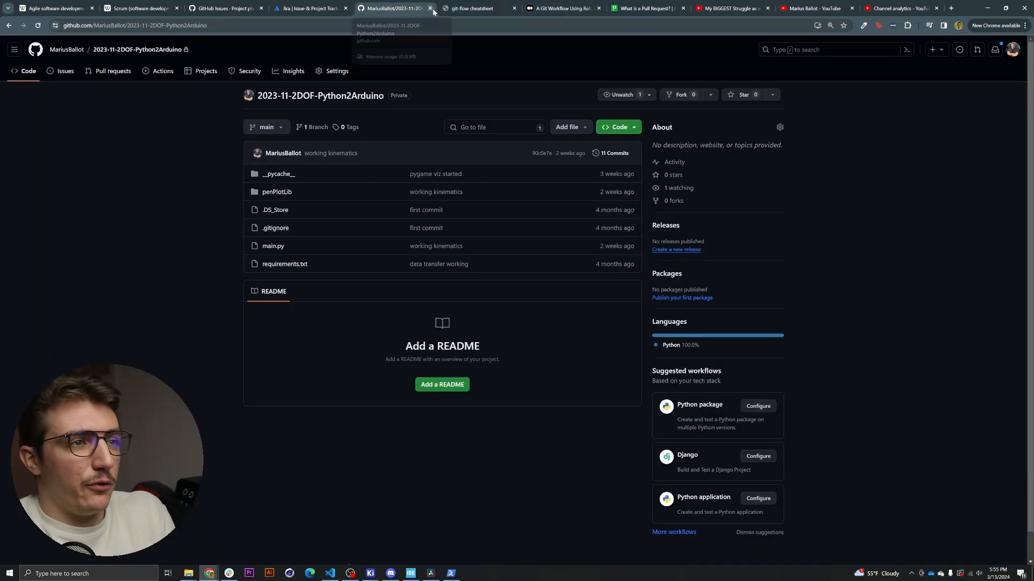
pyautogui.click(648, 8)
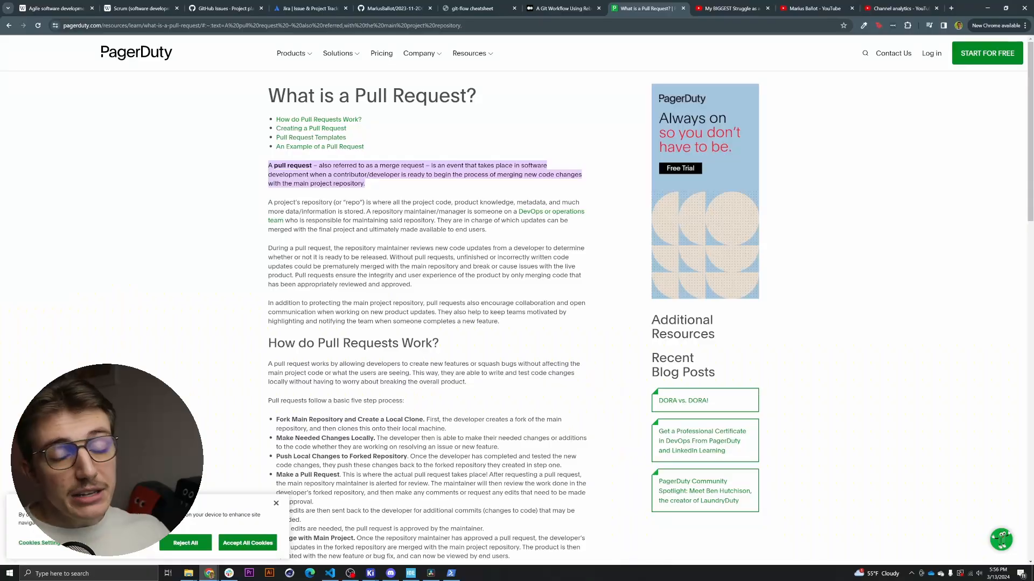
# Step: Read the five-step 'How do Pull Requests Work?' section, then return to the article's top
pyautogui.scroll(-3)
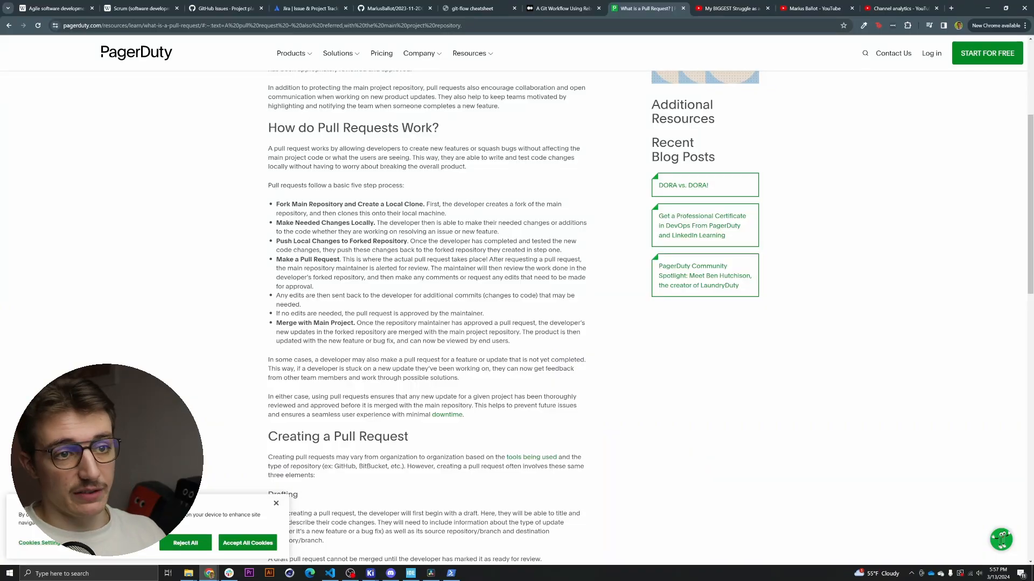
pyautogui.scroll(3)
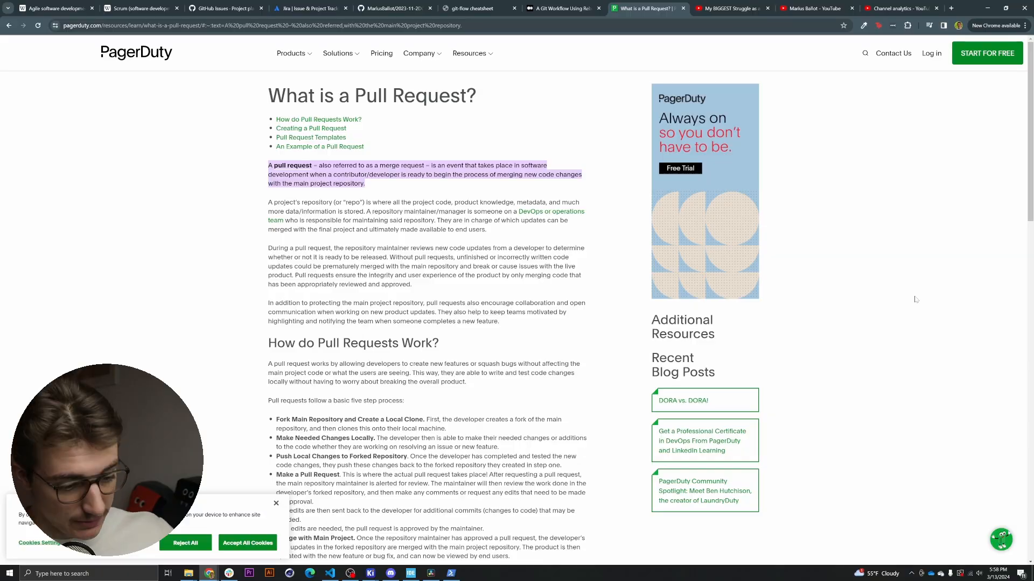
pyautogui.moveTo(952, 267)
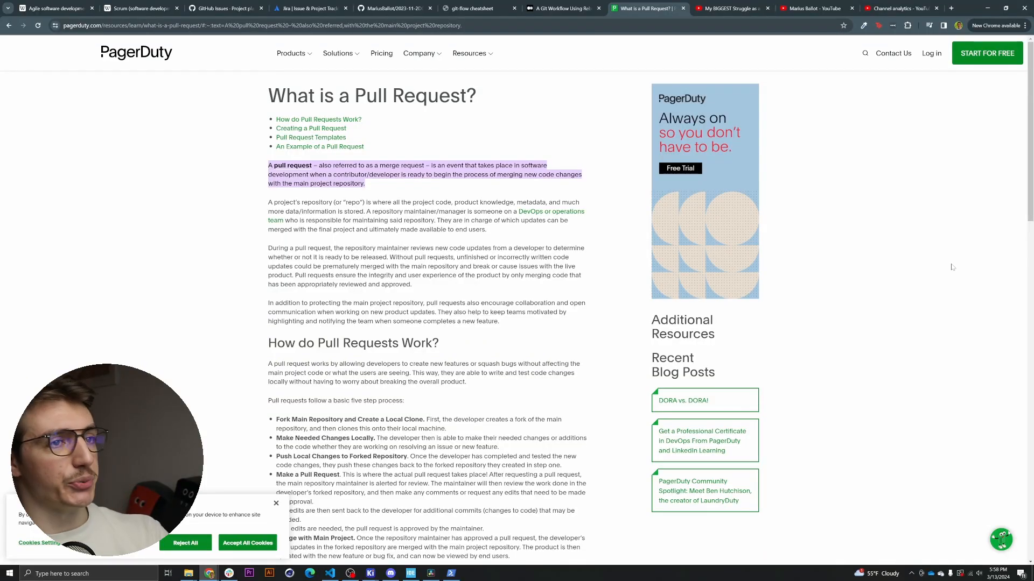